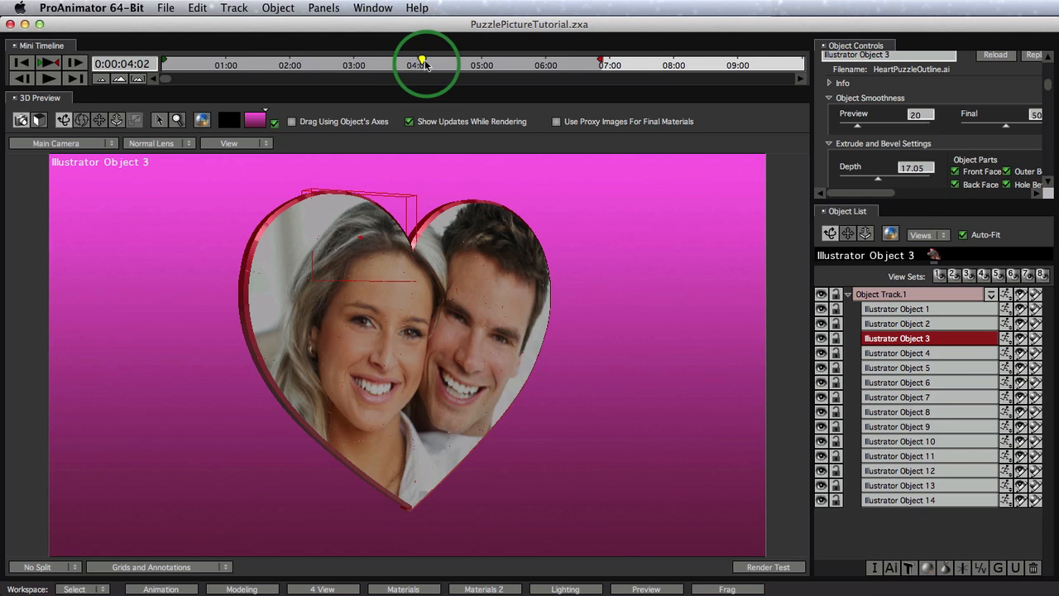
- Scrub the Mini Timeline to preview the finished heart puzzle animation
drag(426, 64, 457, 64)
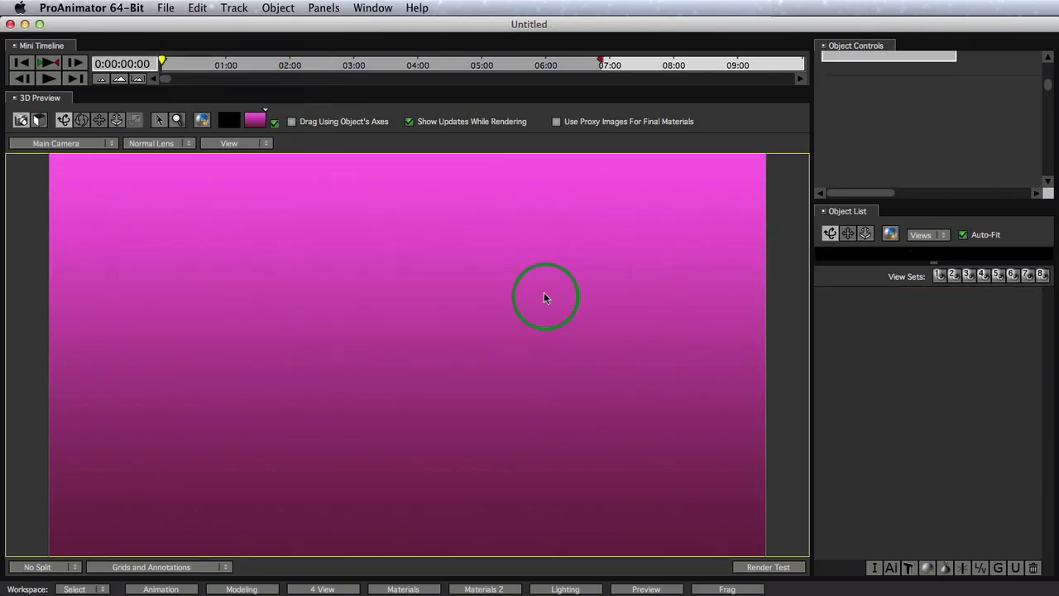
mouse_move(541, 298)
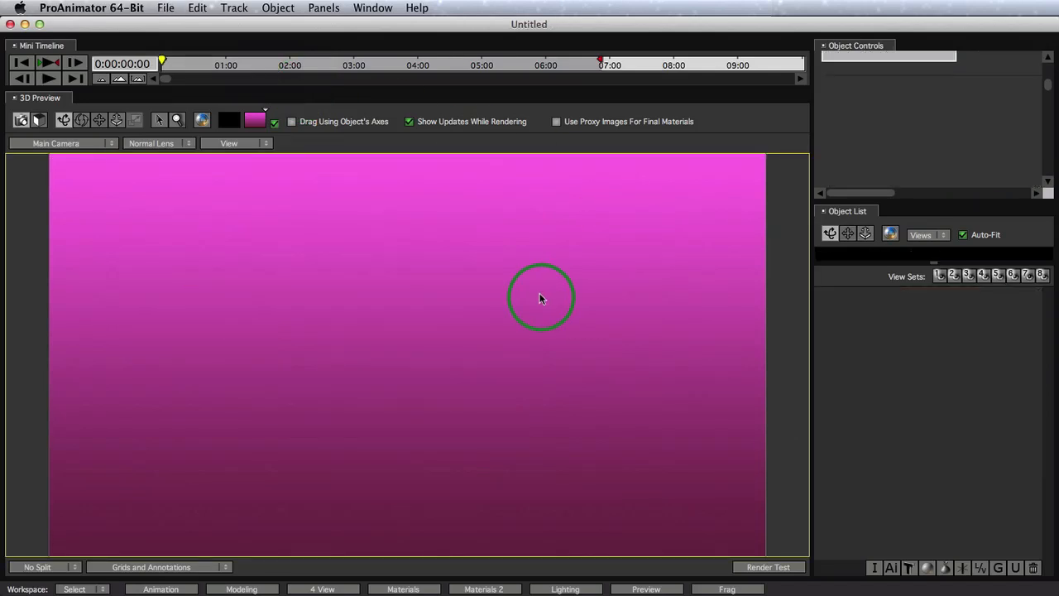
- Import PuzzleModel.zxo through Object > Import 3D Objects
click(278, 7)
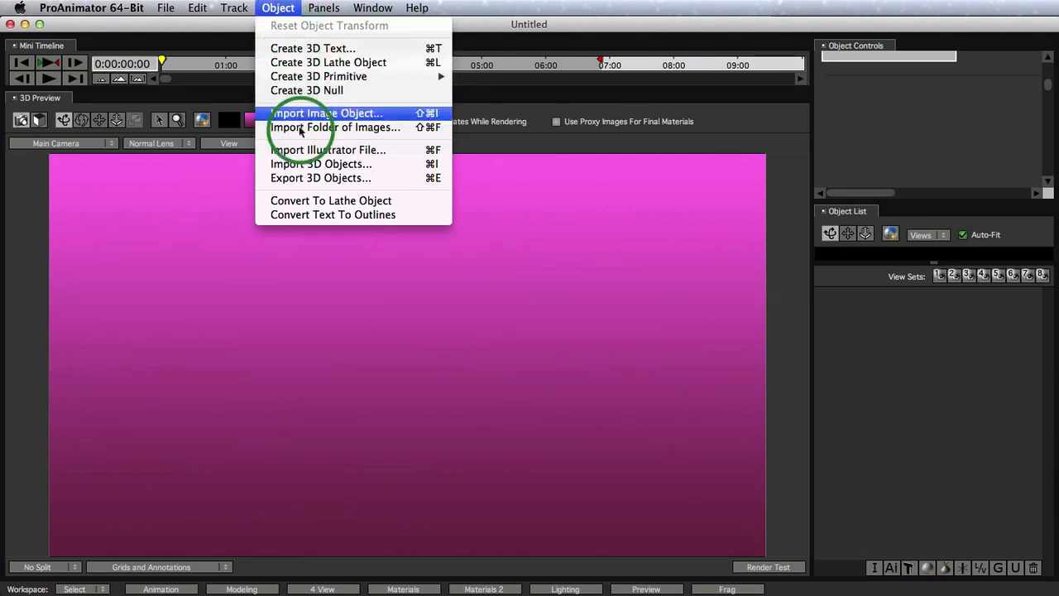
click(321, 163)
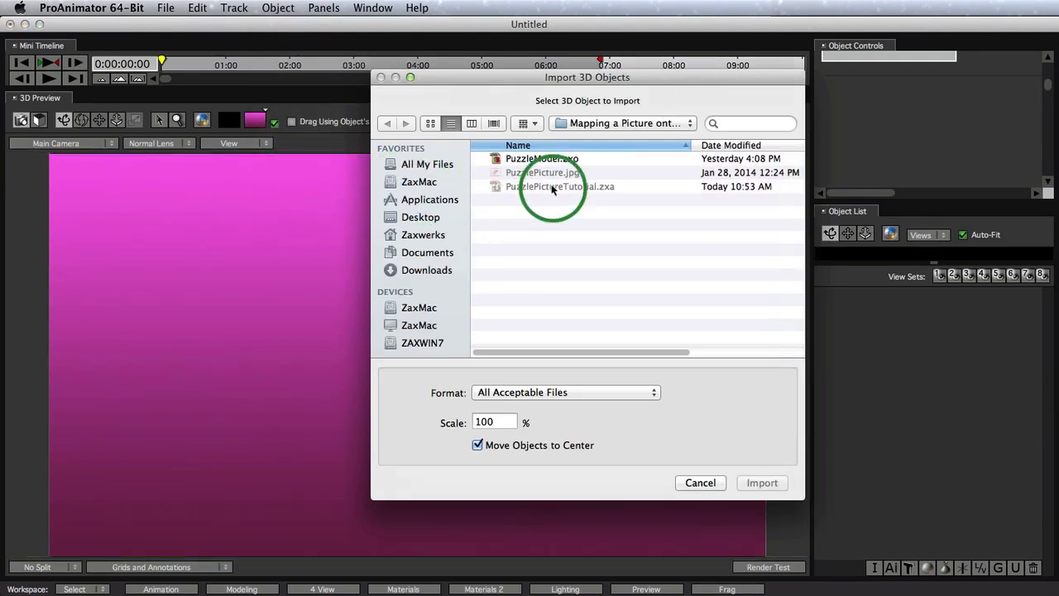
click(542, 158)
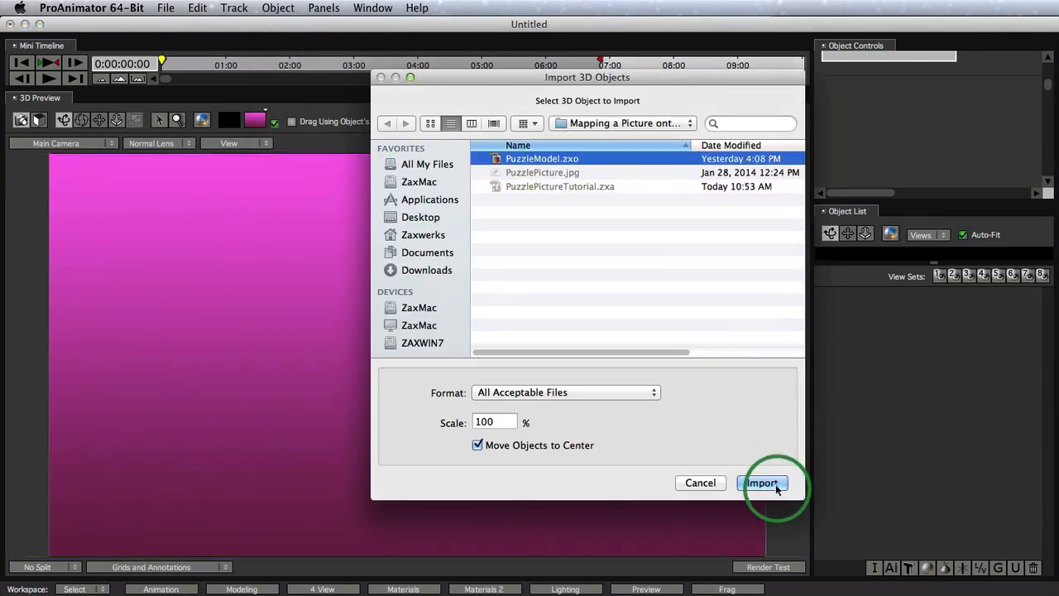
click(762, 482)
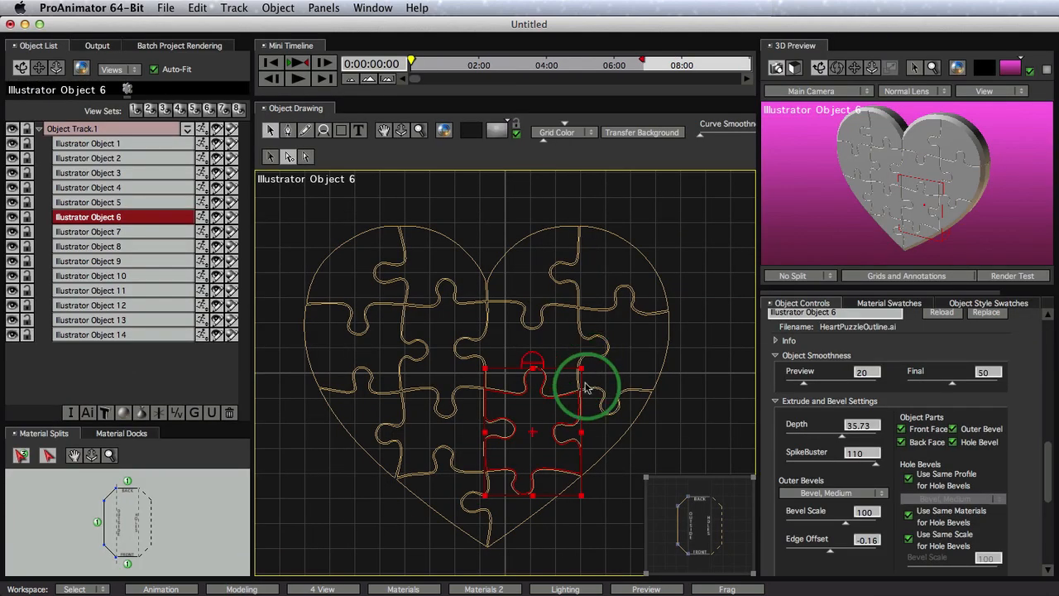
mouse_move(620, 385)
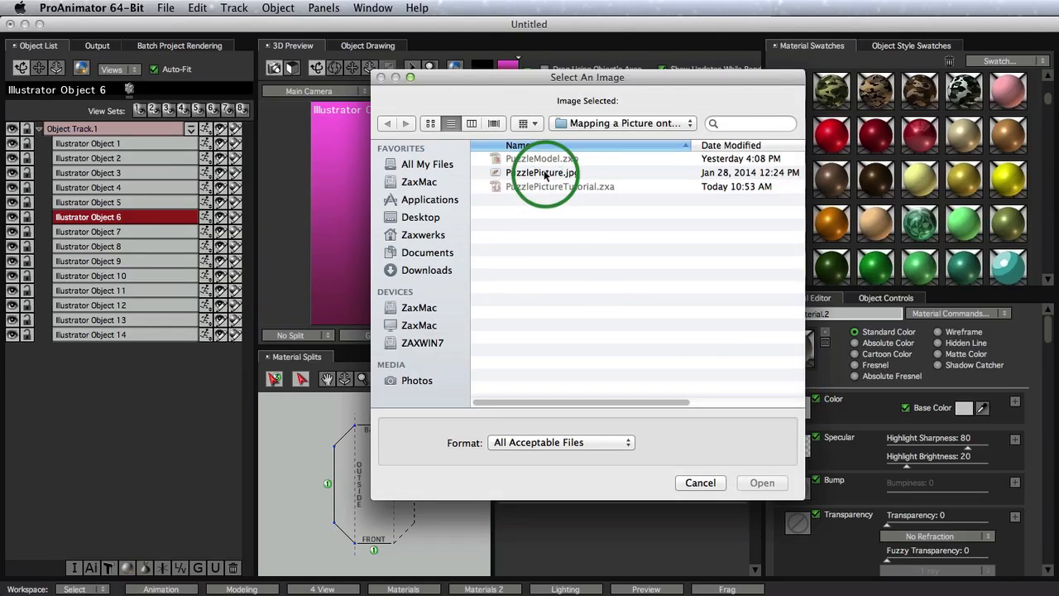
- Load PuzzlePicture.jpg as the material's colour image
click(543, 172)
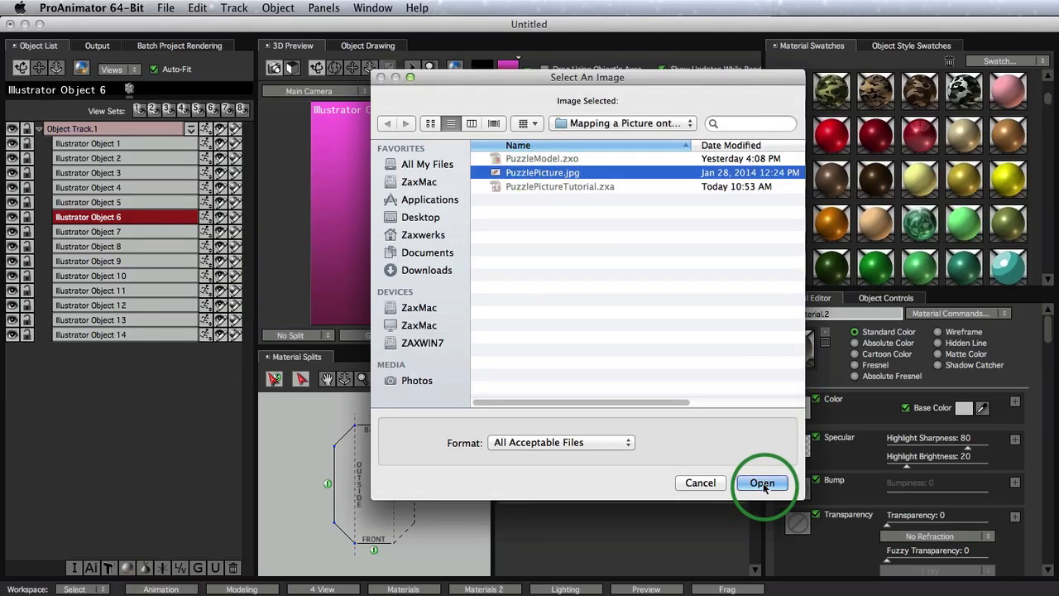
click(762, 482)
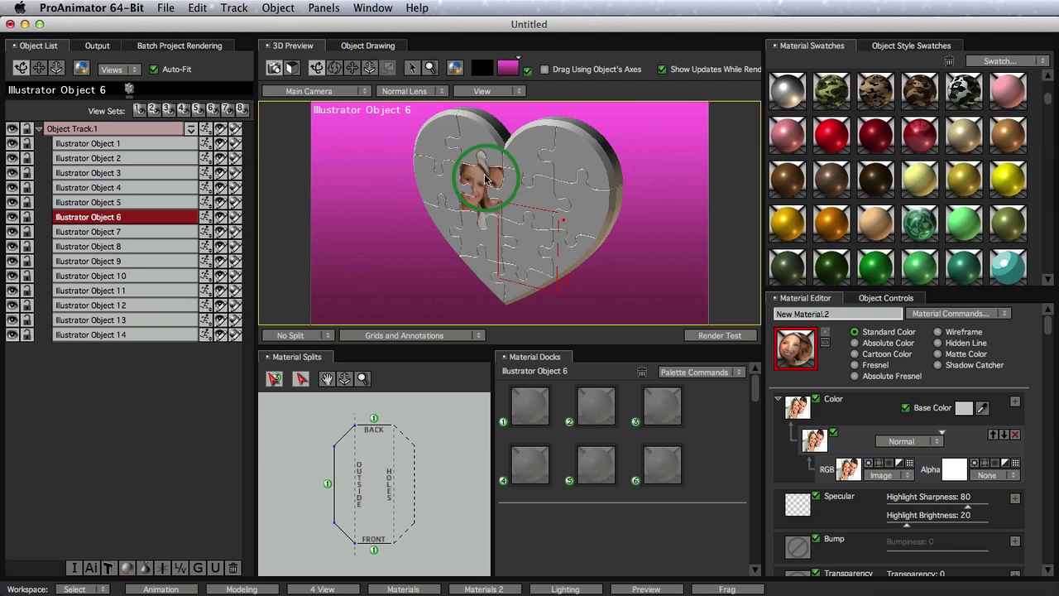
- Assign the photo material to all 14 selected pieces, confirming the replacement
click(87, 143)
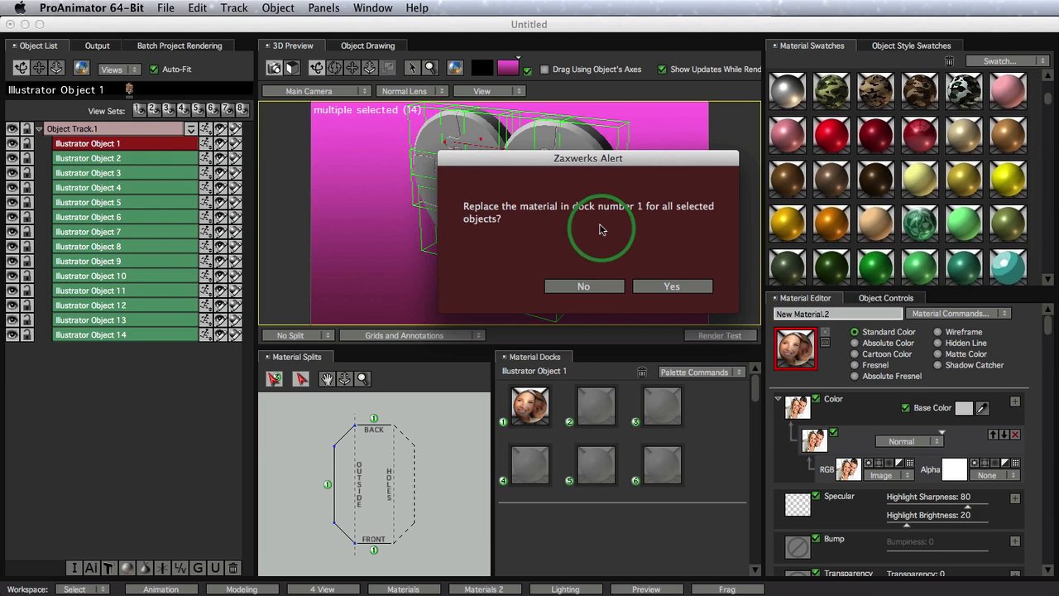
click(671, 285)
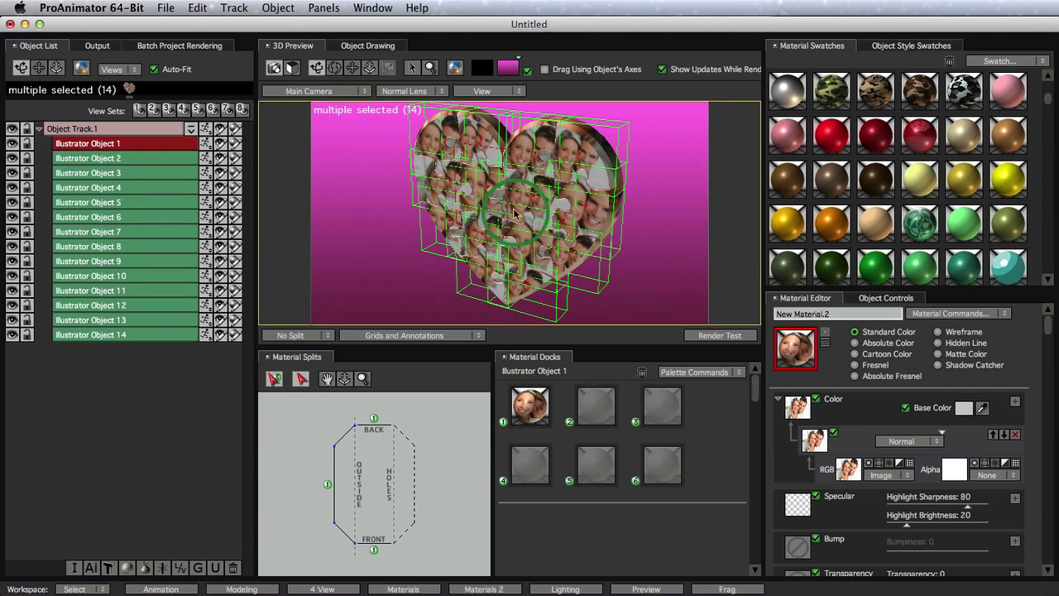
click(529, 405)
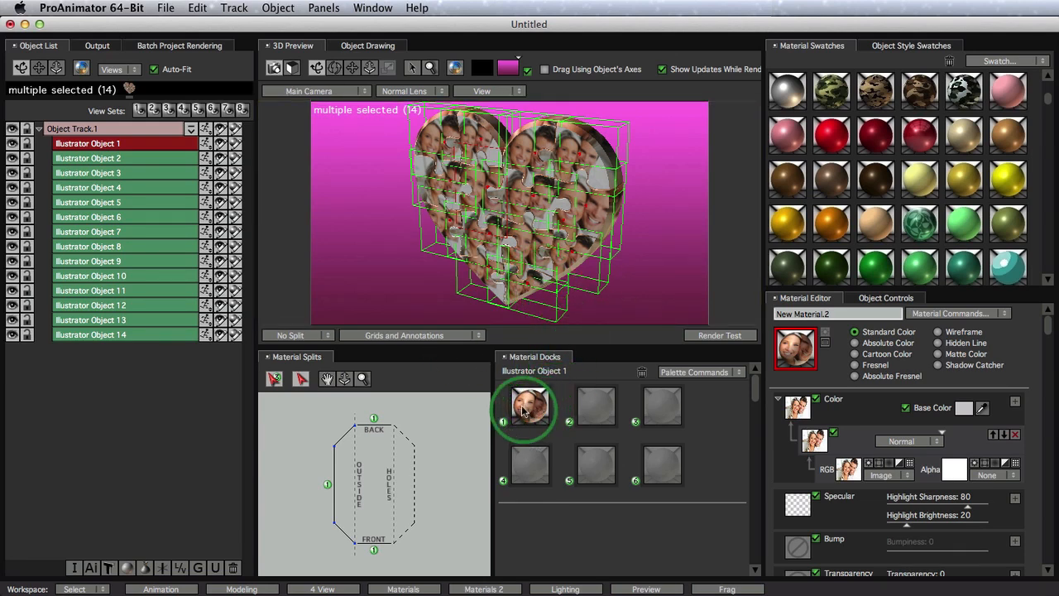
- Set the photo material's mapping to Front (Planar Z+) spread across all selected pieces
click(530, 405)
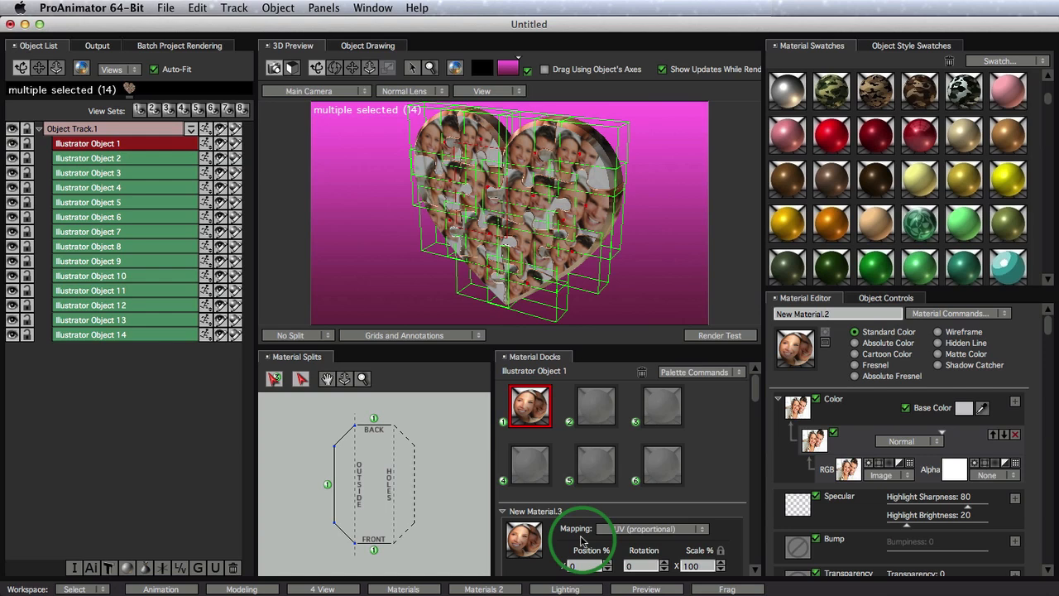
click(646, 529)
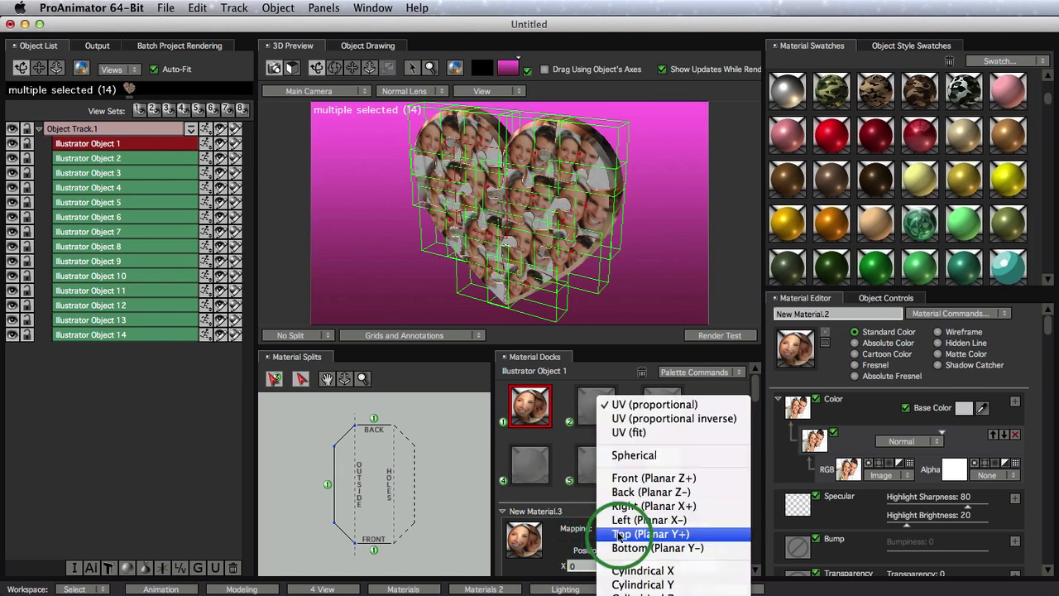
mouse_move(653, 478)
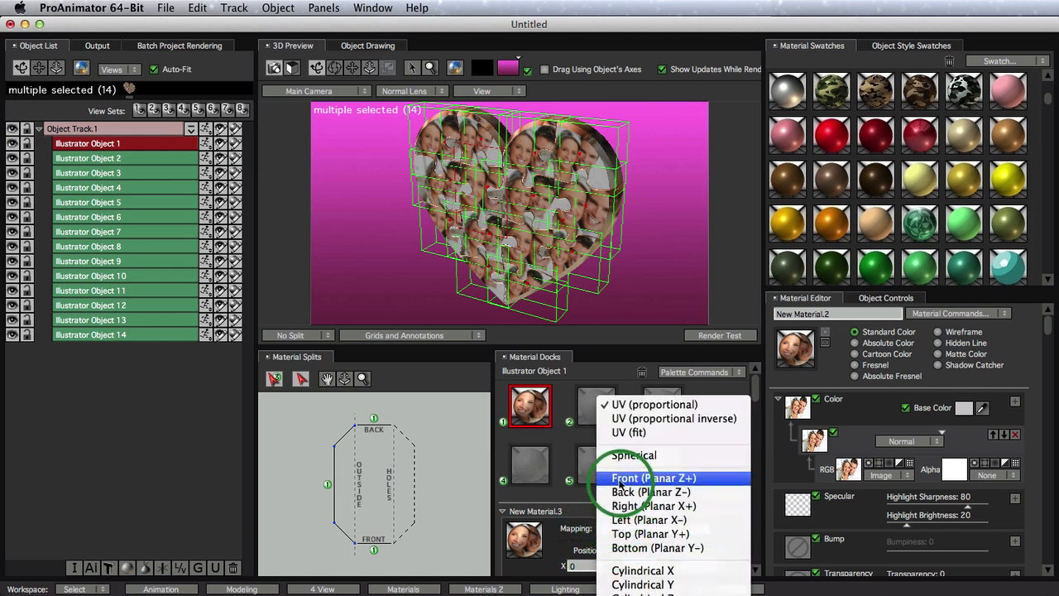
click(653, 478)
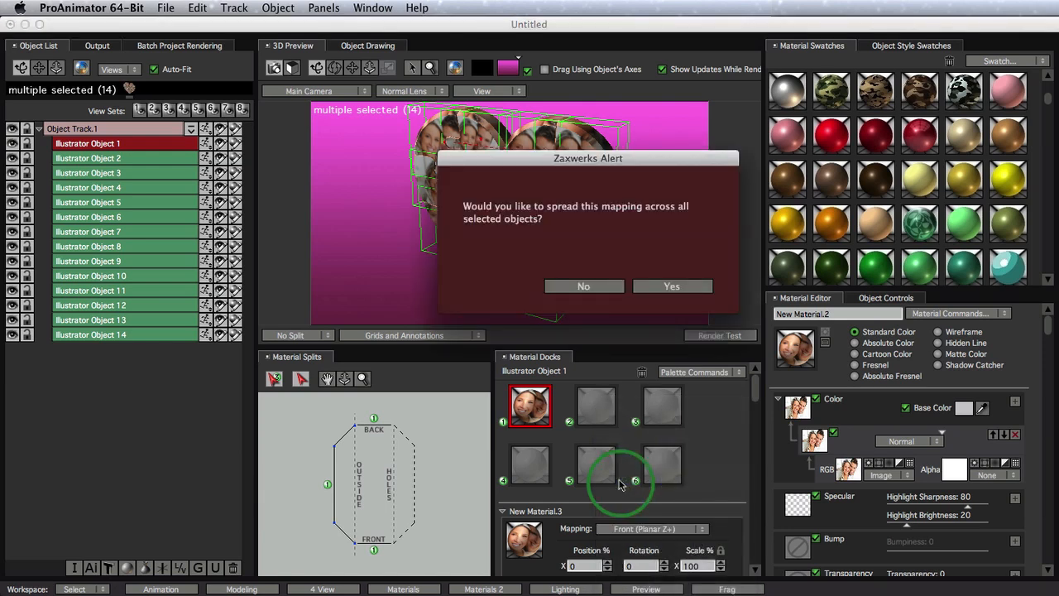
mouse_move(652, 439)
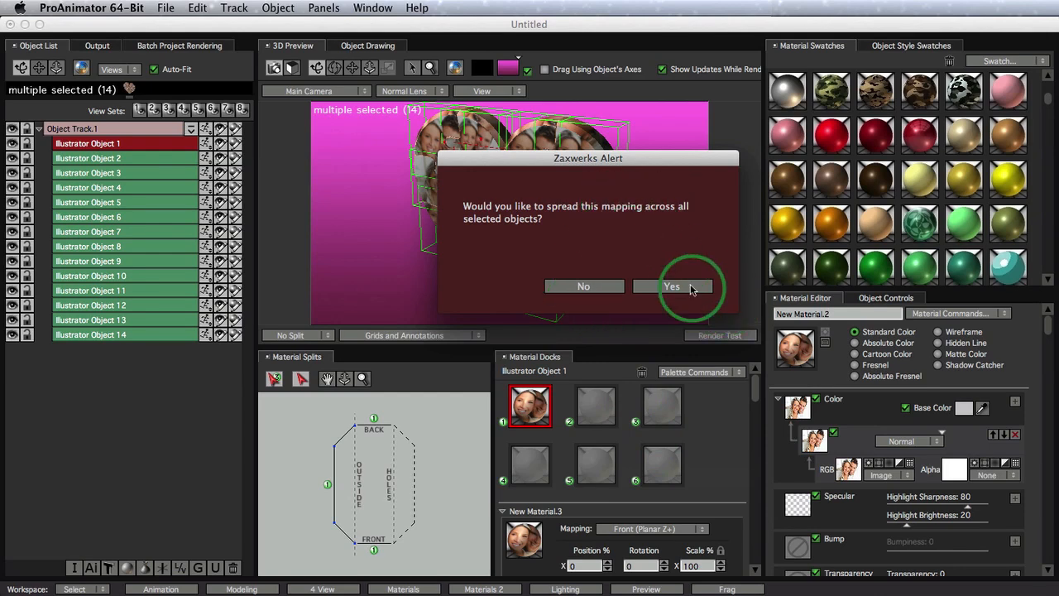
click(671, 285)
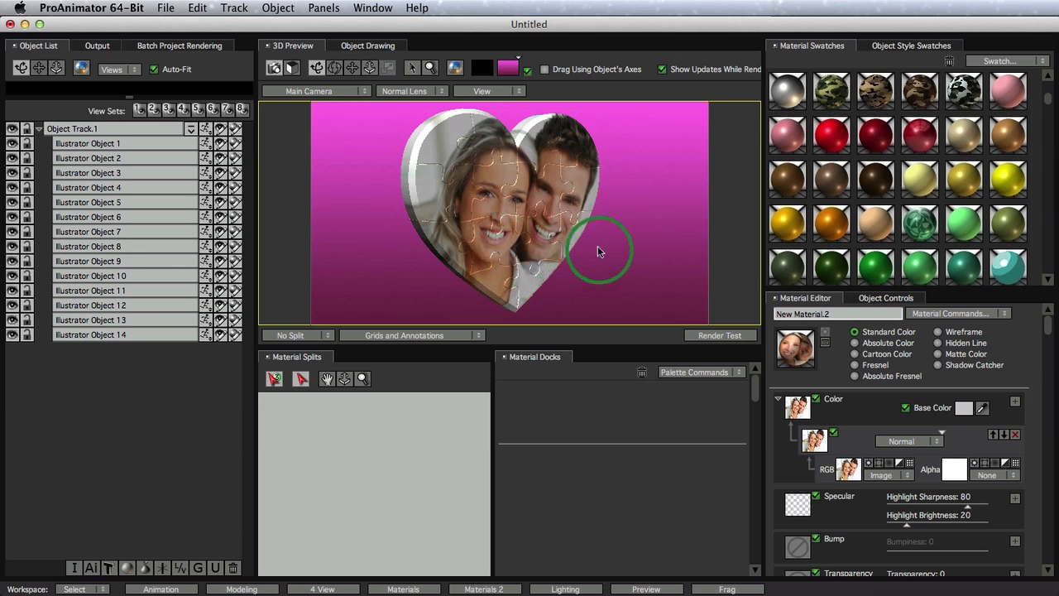
click(87, 143)
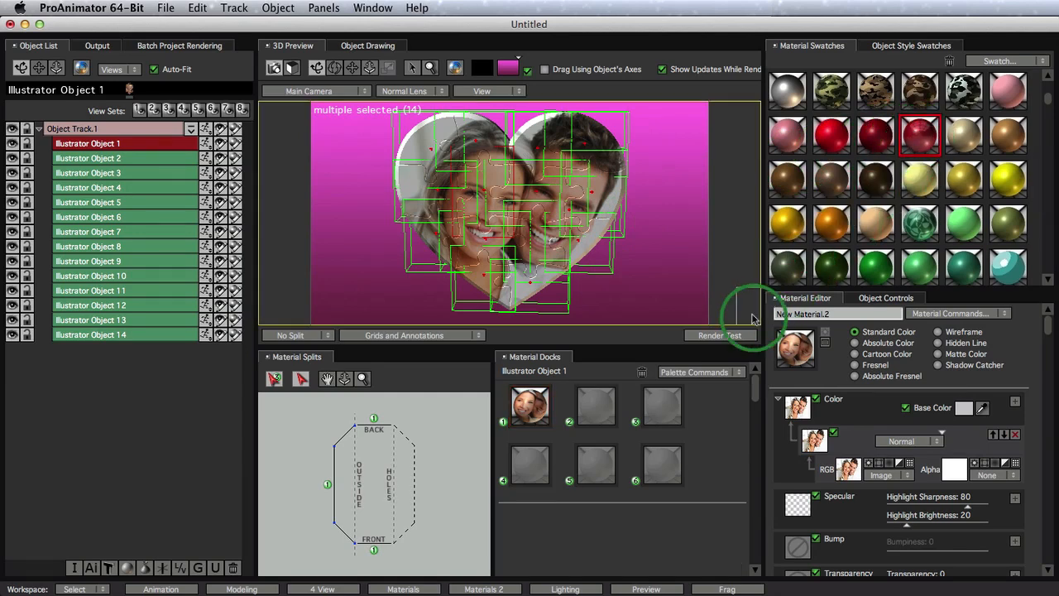
- Put a Crimson material in Material Dock 2 for the outer bevel
click(595, 406)
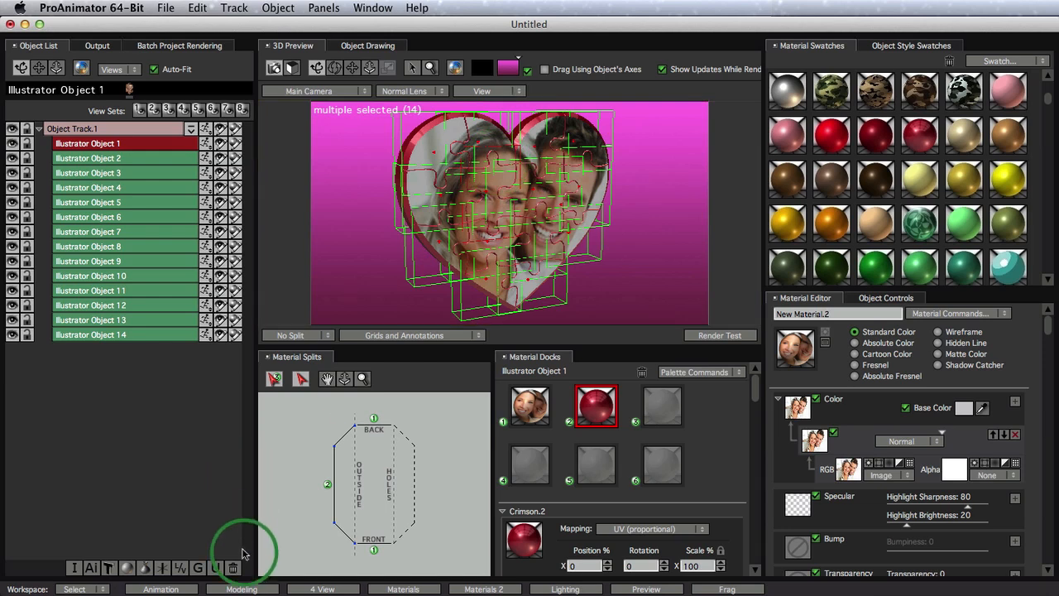
click(241, 588)
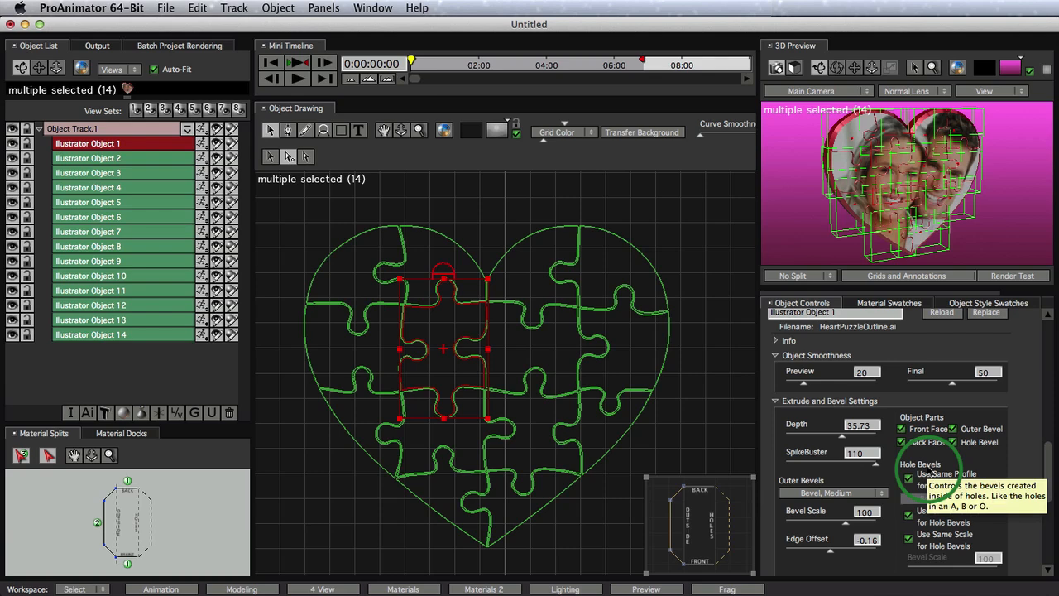
- Lower the extrusion depth of the puzzle pieces to about 17.4
drag(867, 432, 842, 441)
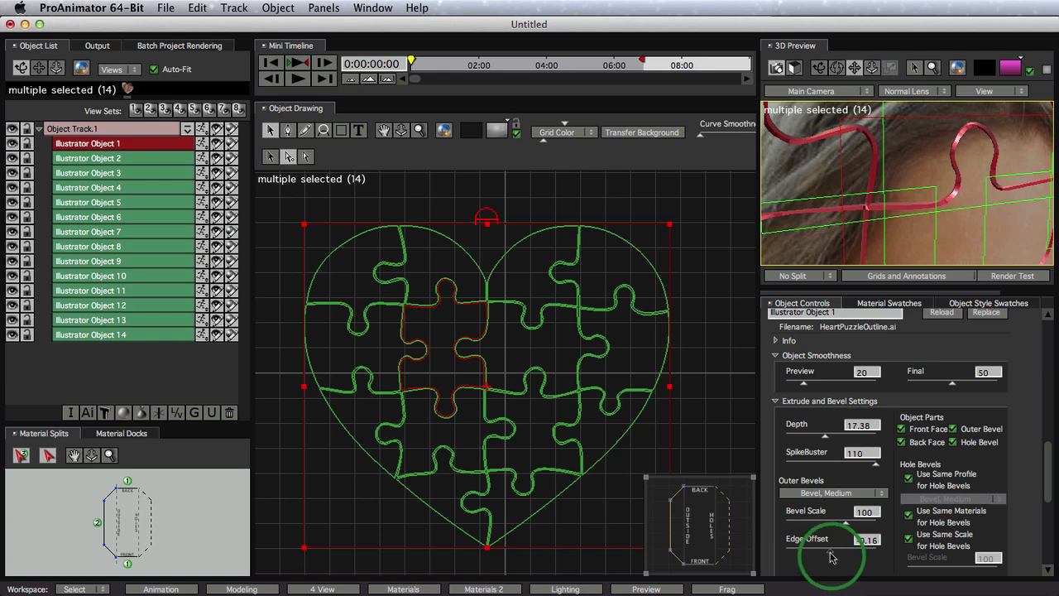
- Adjust the Outer Bevel Edge Offset slider until it reads 2.3
drag(833, 555, 808, 559)
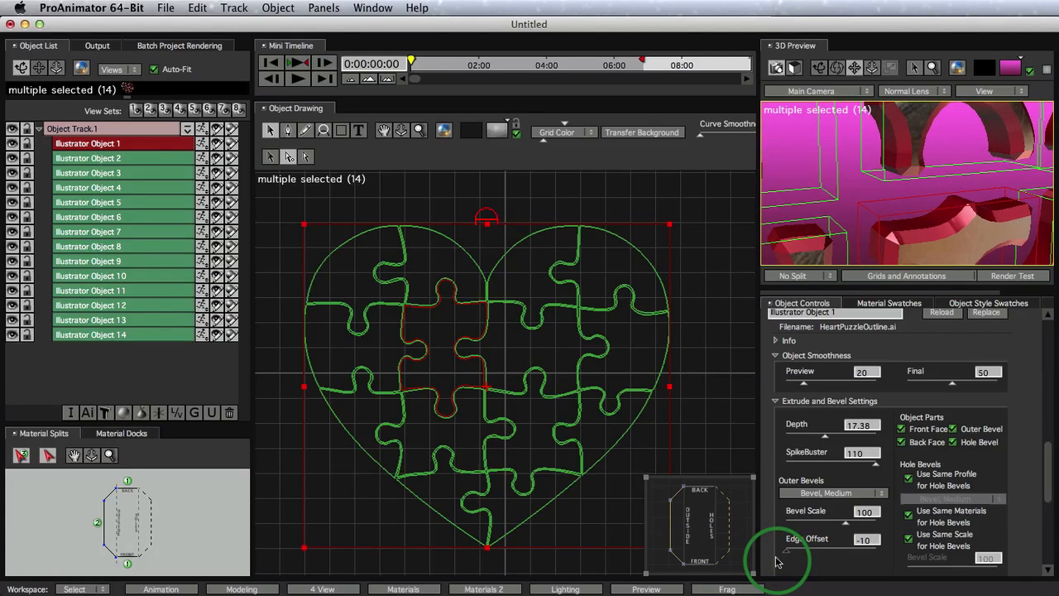
drag(782, 554, 832, 555)
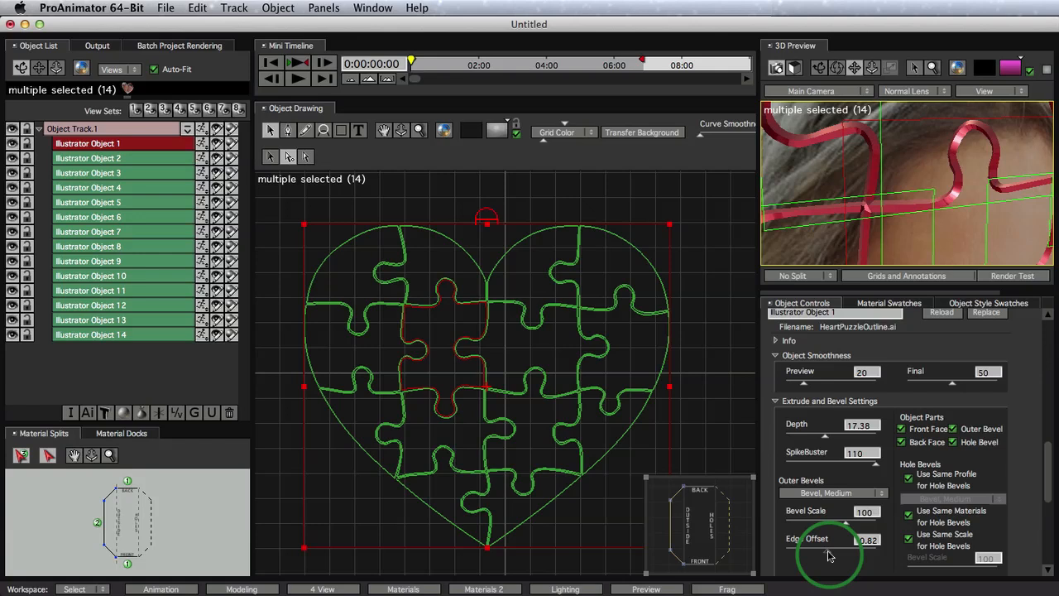
drag(832, 546, 844, 546)
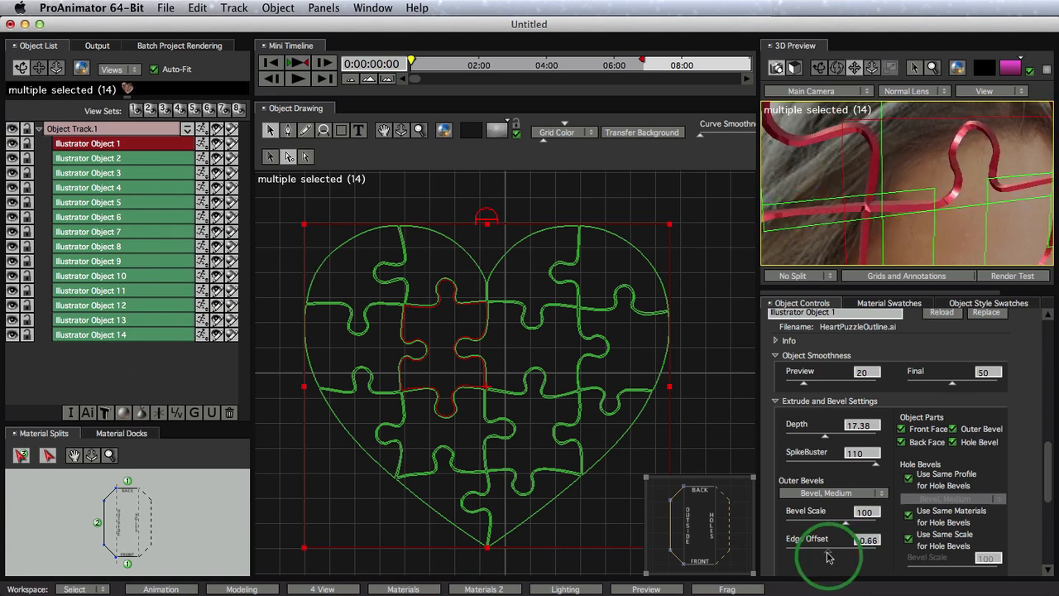
drag(844, 550, 836, 556)
text(2.3)
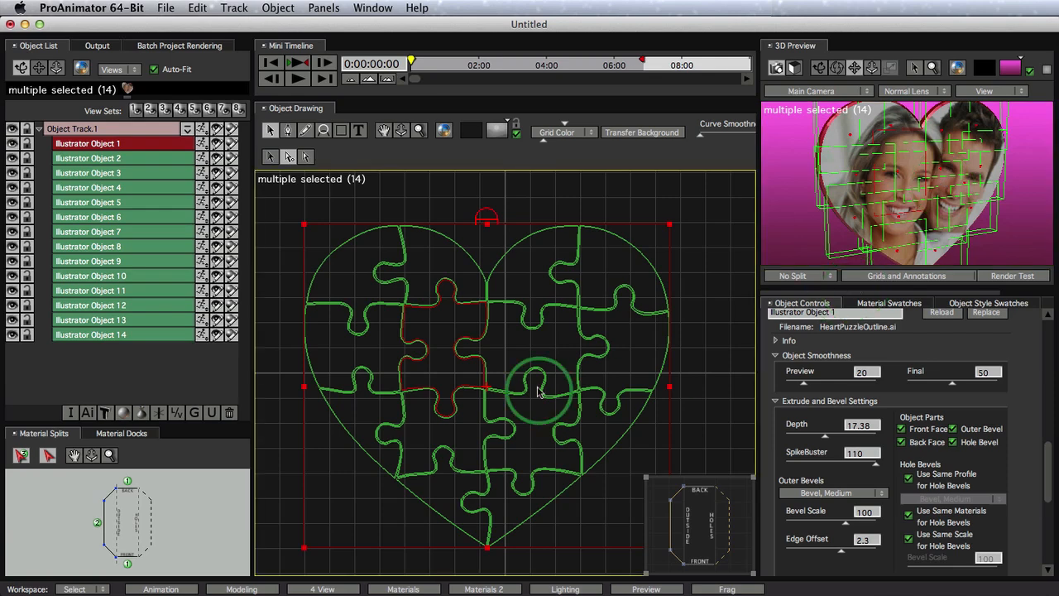
- Show the Animation workspace with the Object Animations preset list open
click(162, 588)
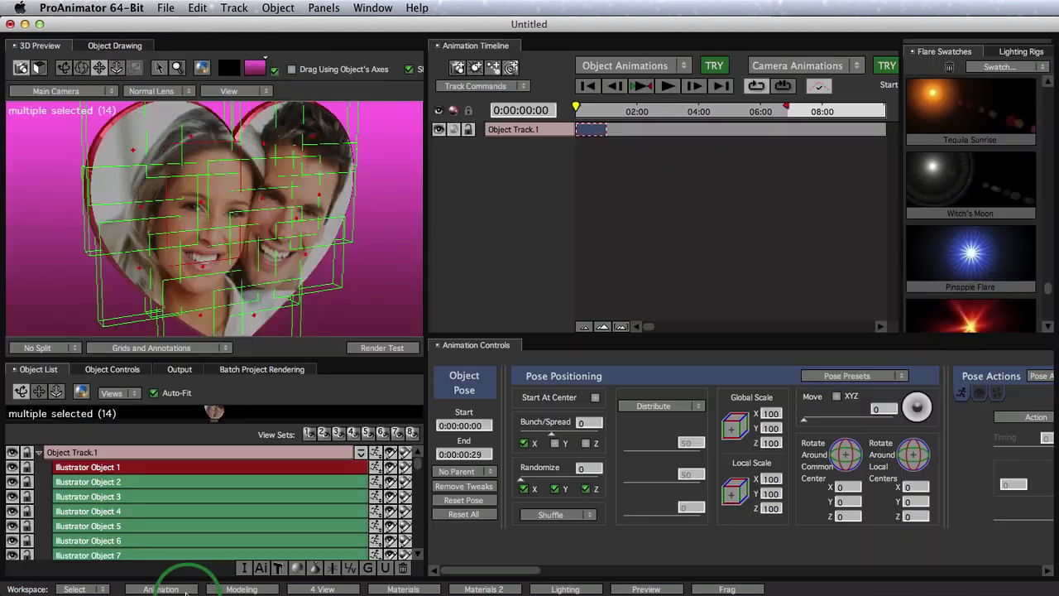
click(627, 65)
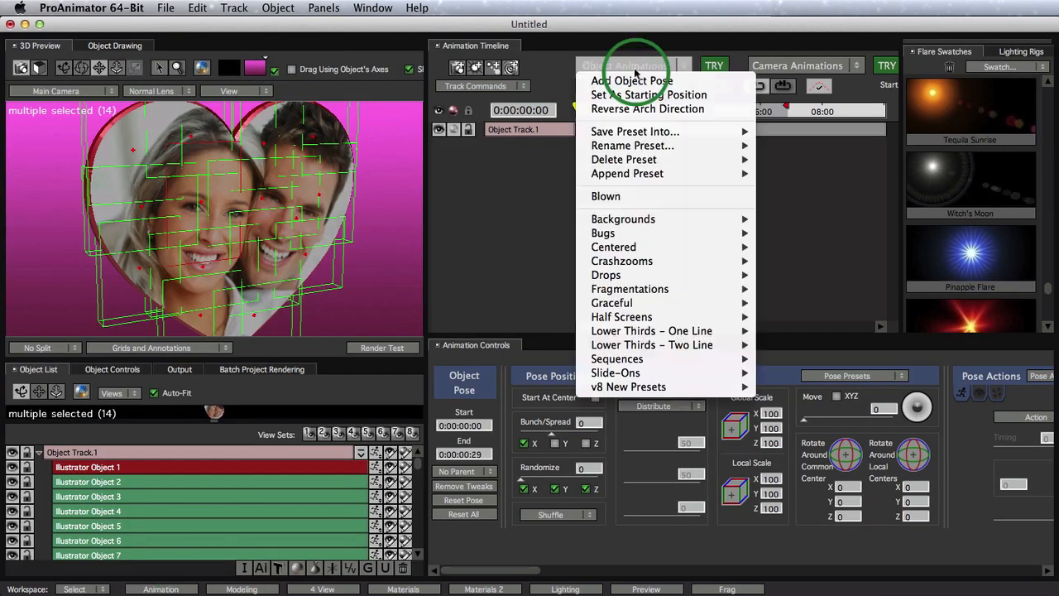
mouse_move(613, 246)
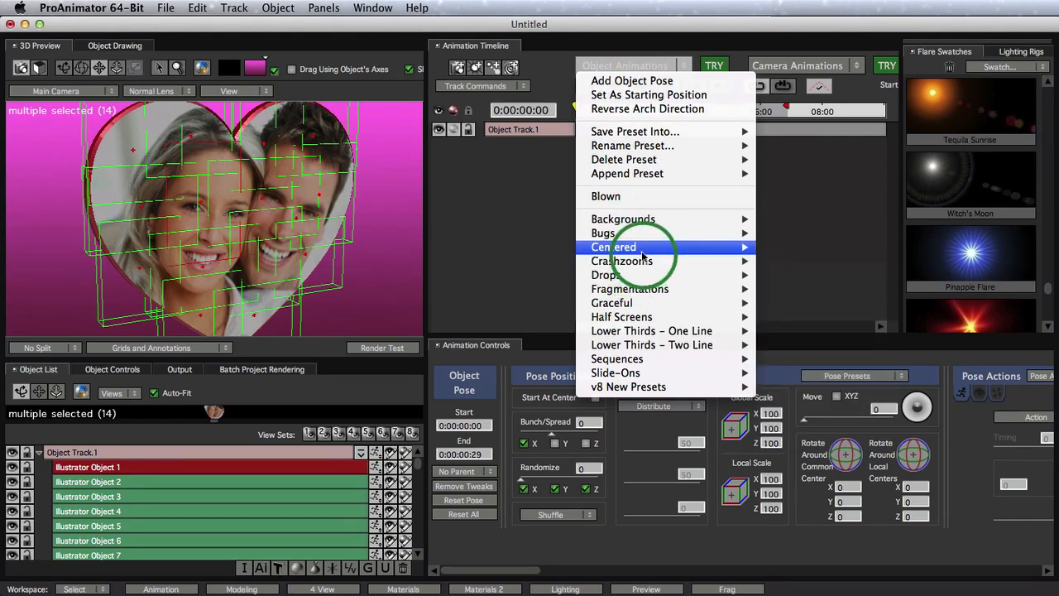